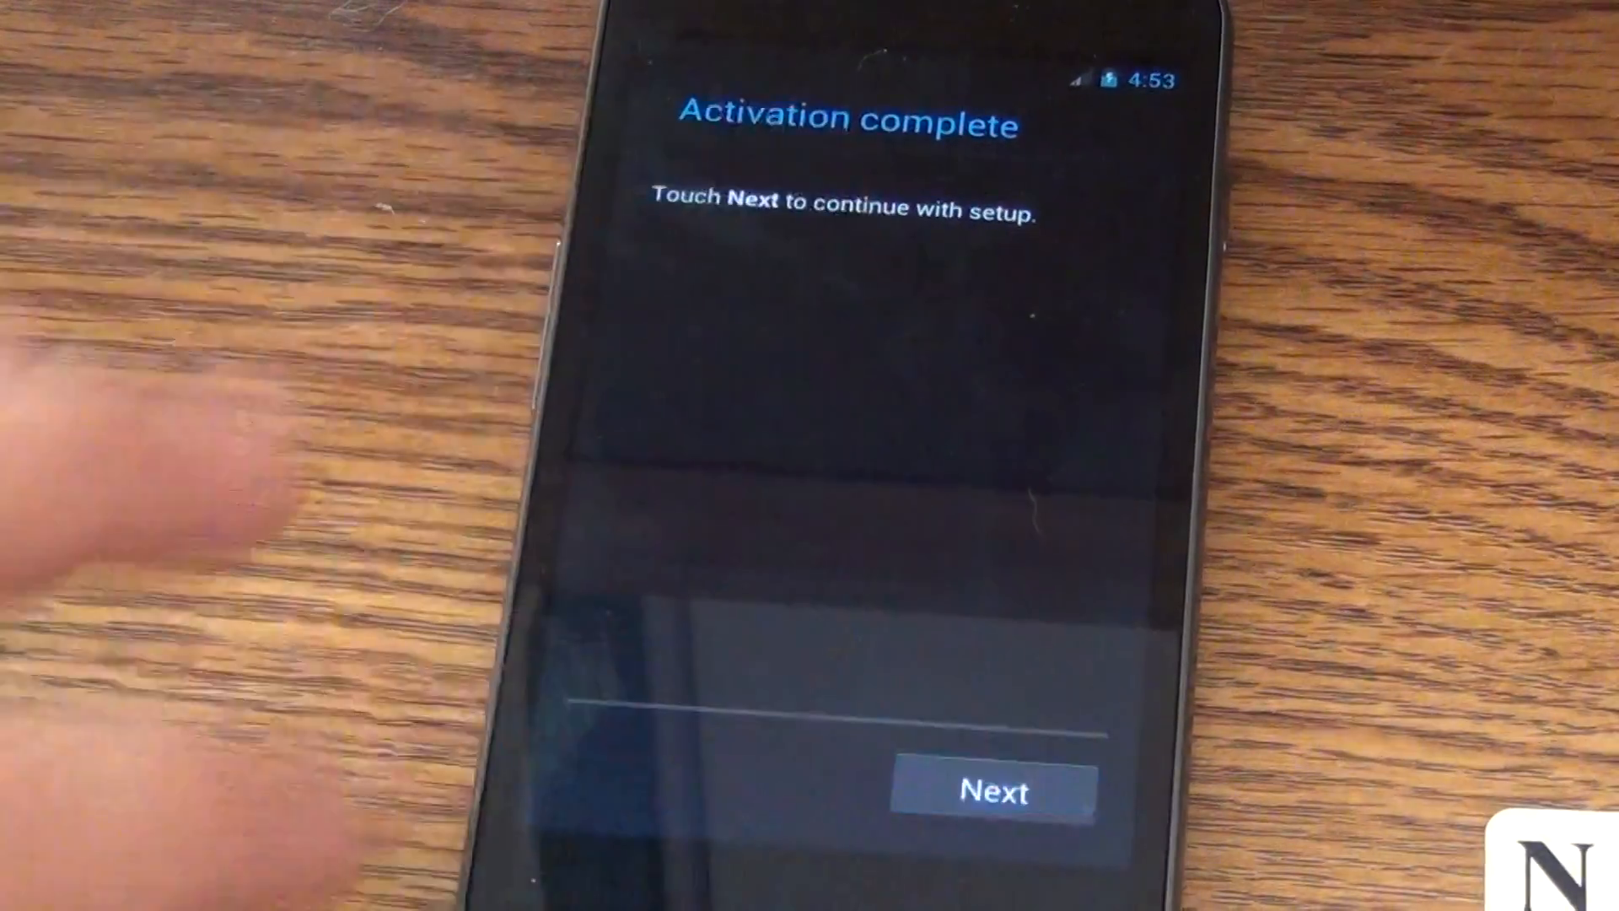
Step: Complete activation, skip Google sign-in with Not now, keep location settings and finish setup
left_click(995, 791)
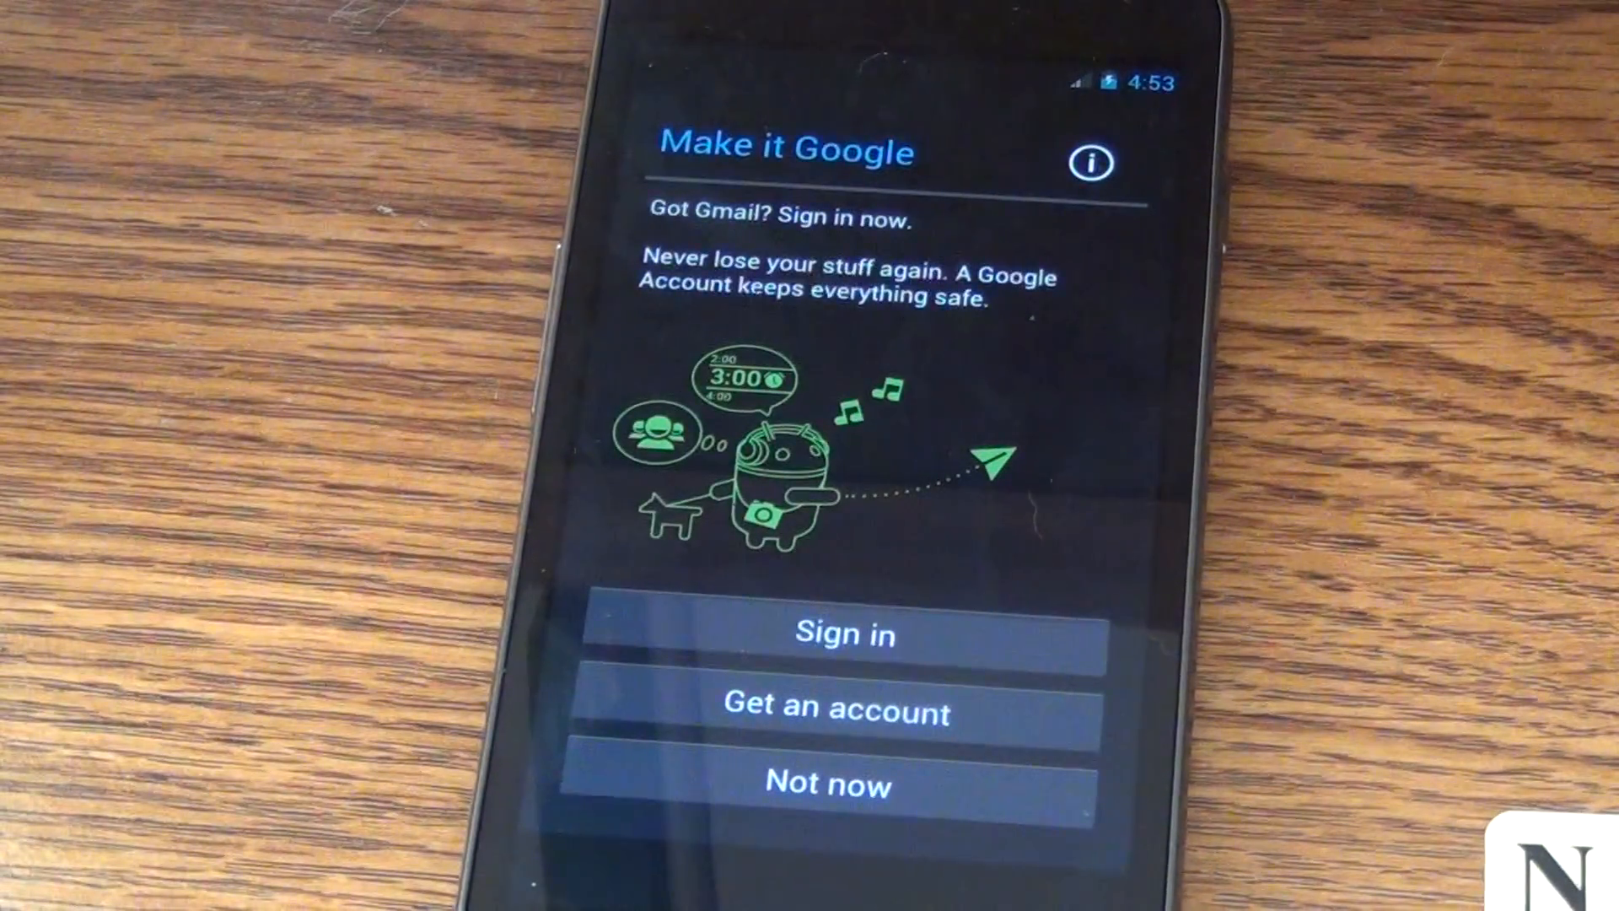
left_click(831, 785)
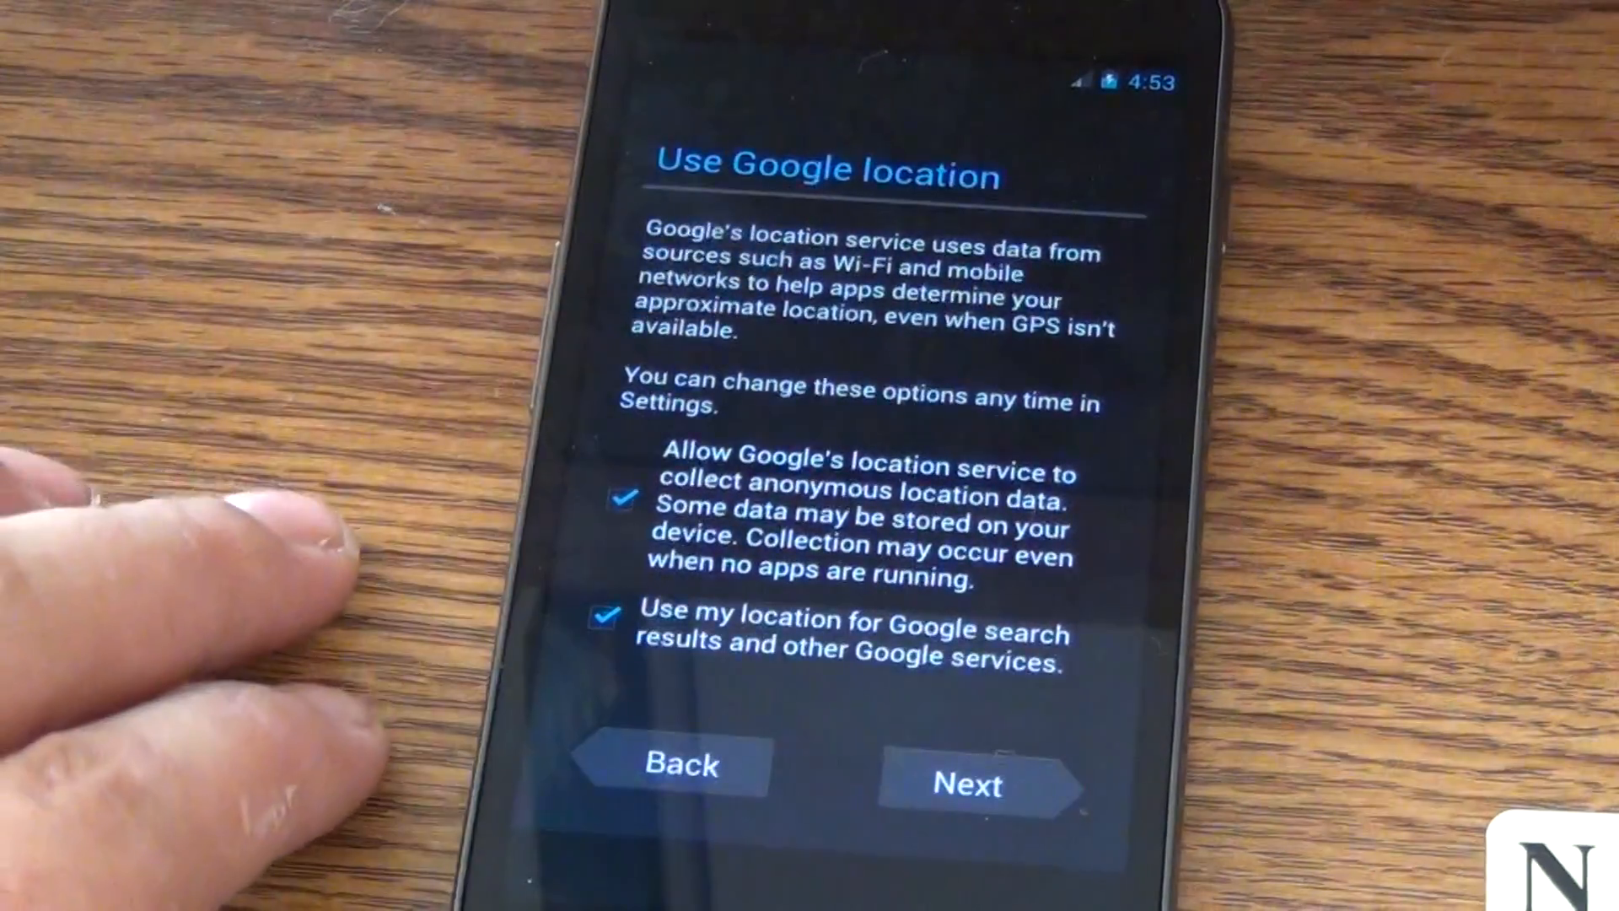
left_click(971, 785)
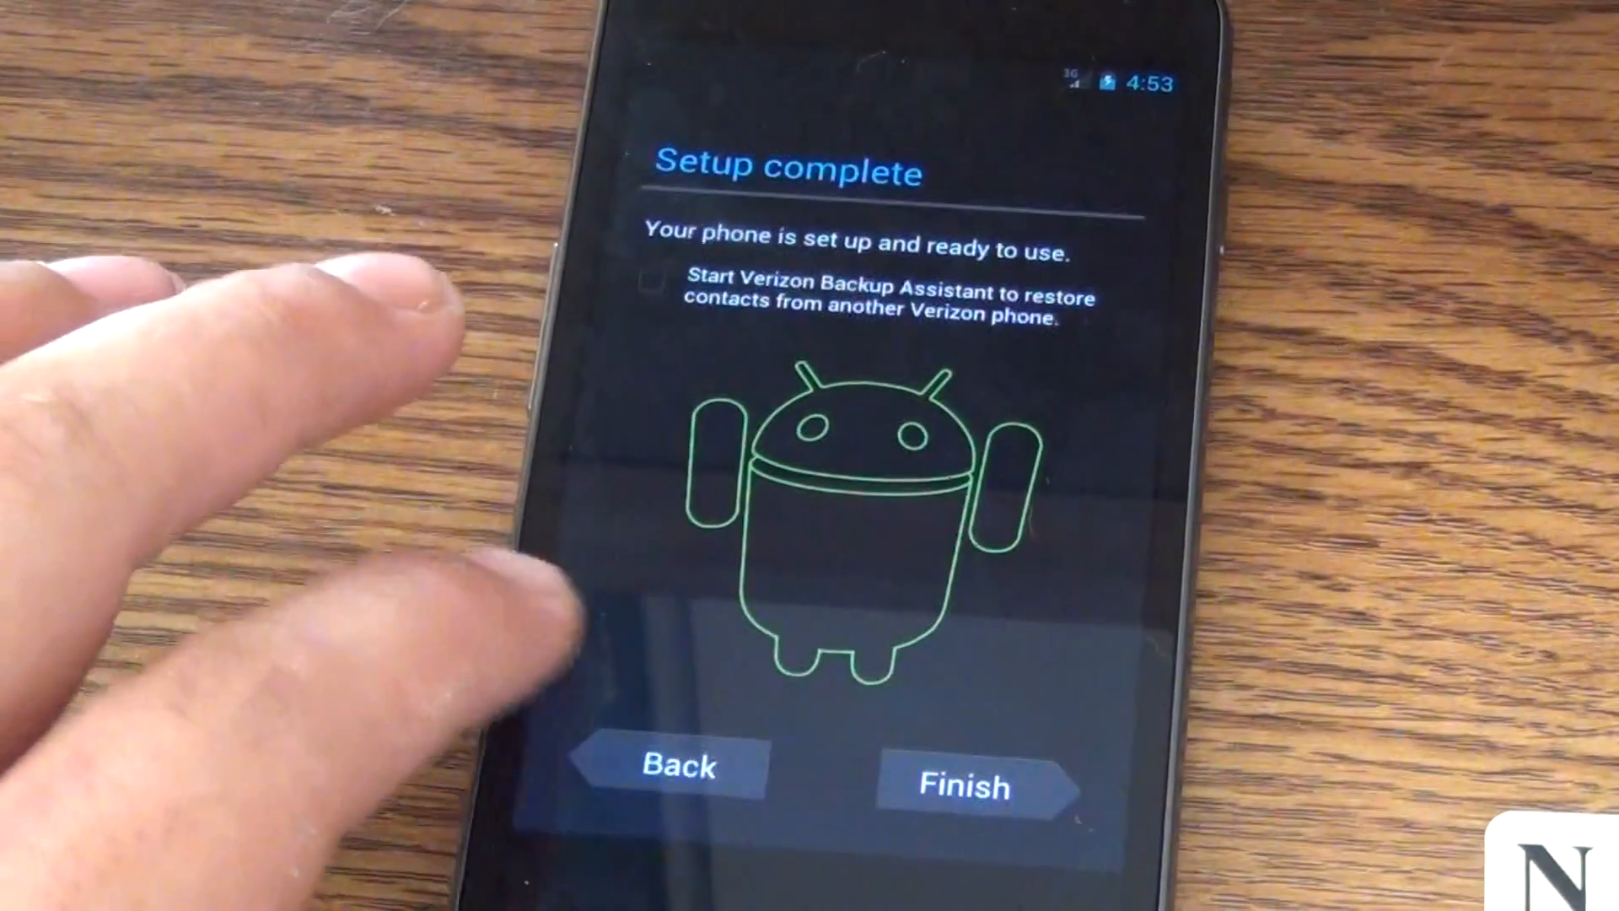
left_click(969, 786)
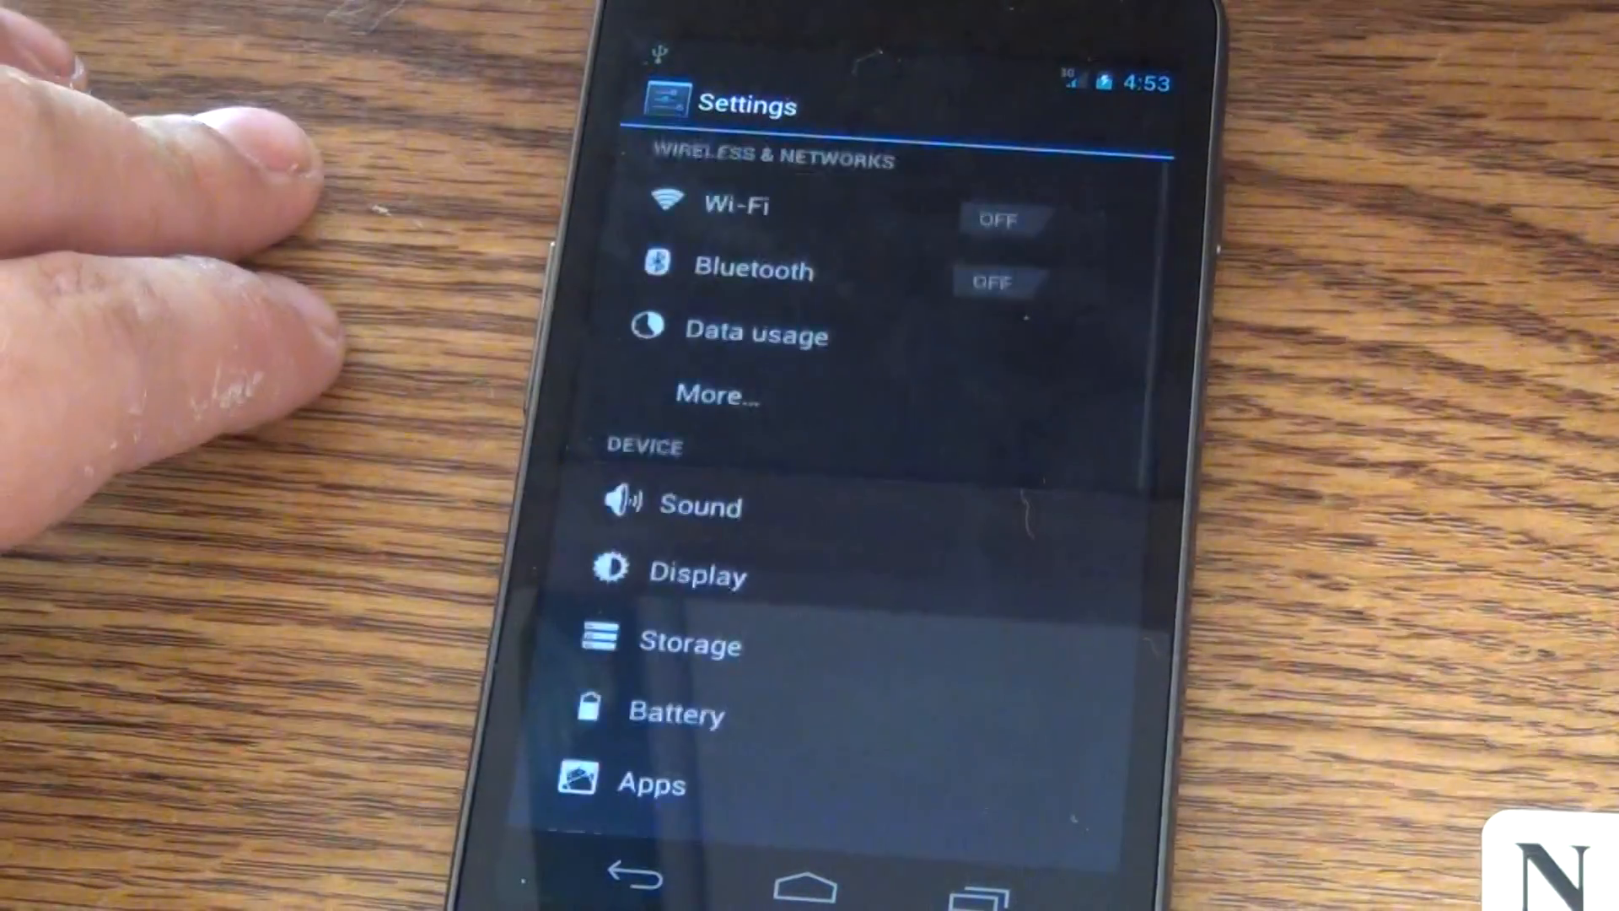
Step: Enable USB debugging in Developer options and allow it at the prompt
scroll("down", 3)
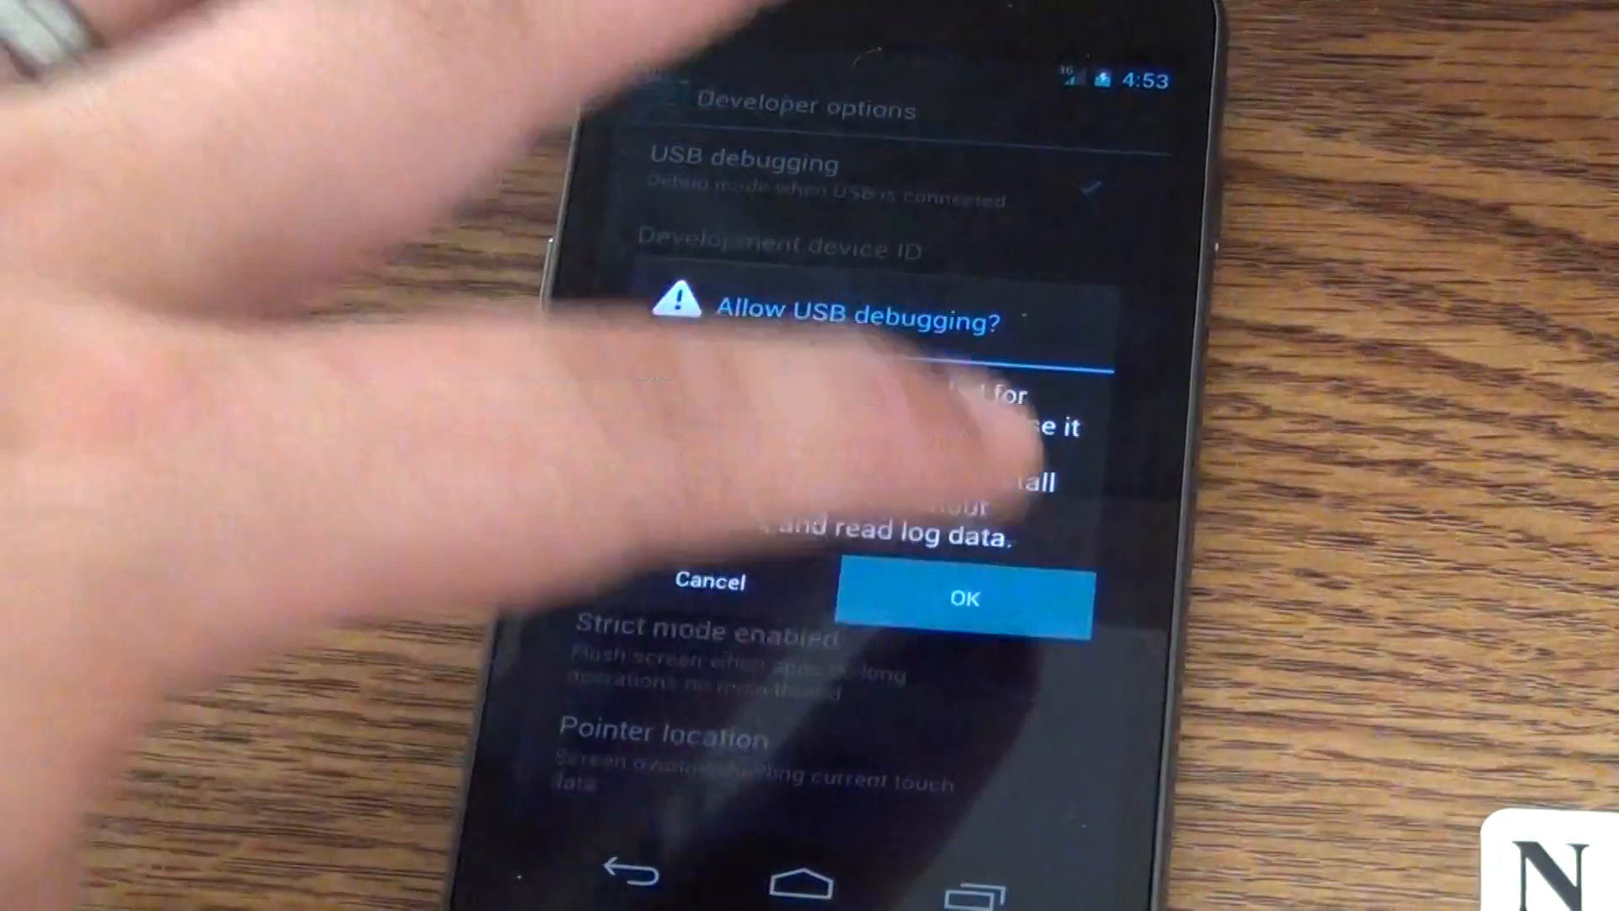
left_click(968, 597)
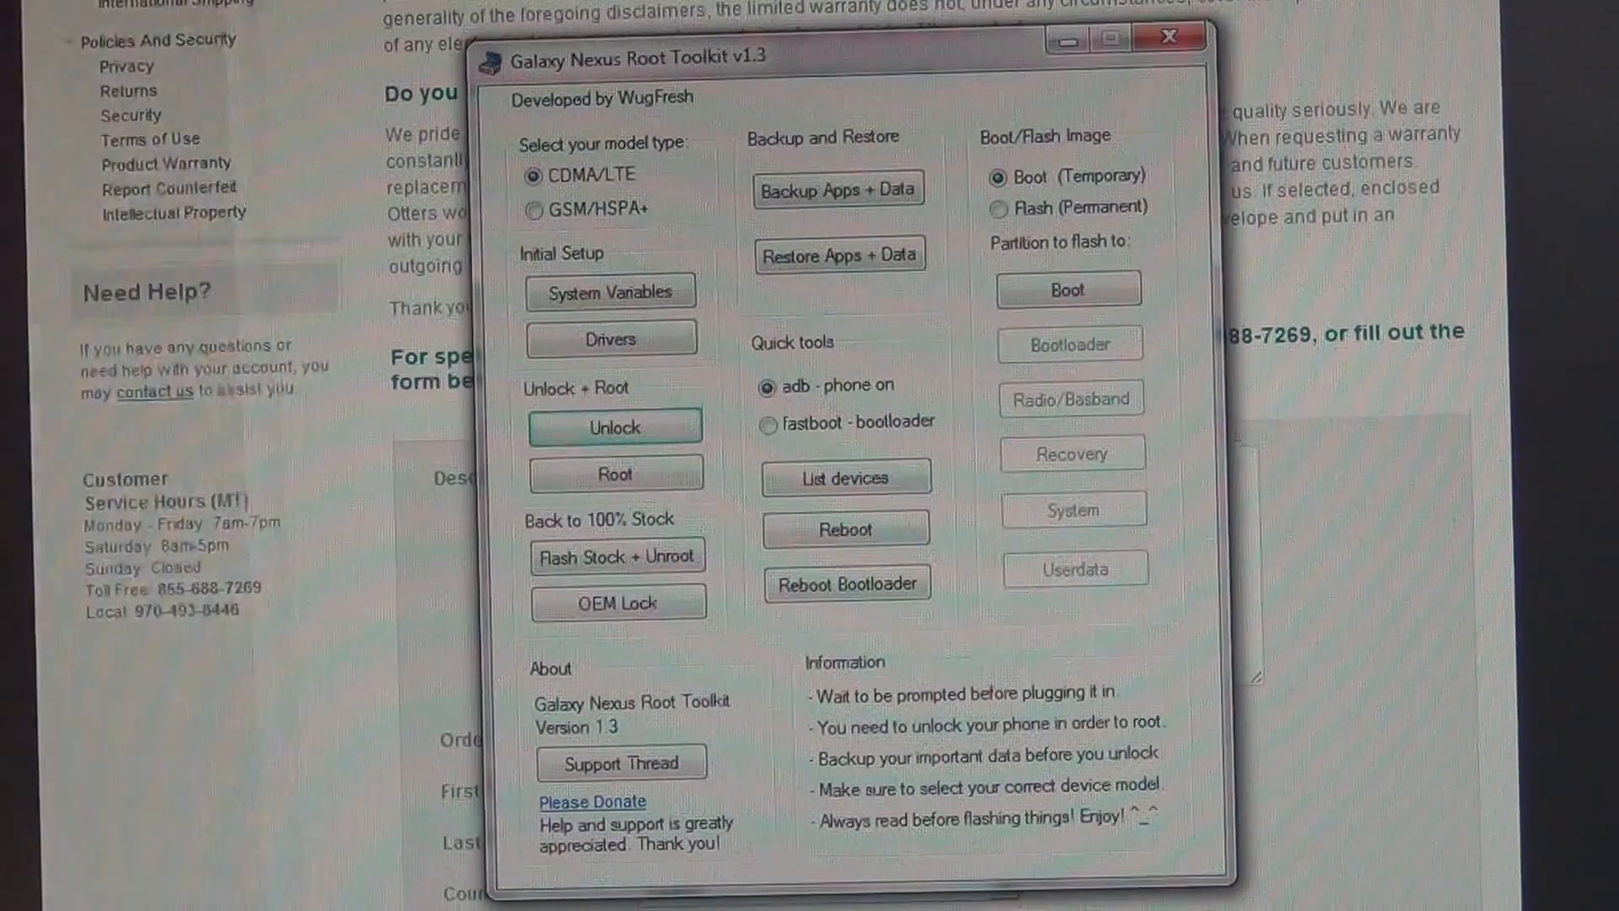
Step: Launch the Root script for the CDMA/LTE Galaxy Nexus
left_click(614, 473)
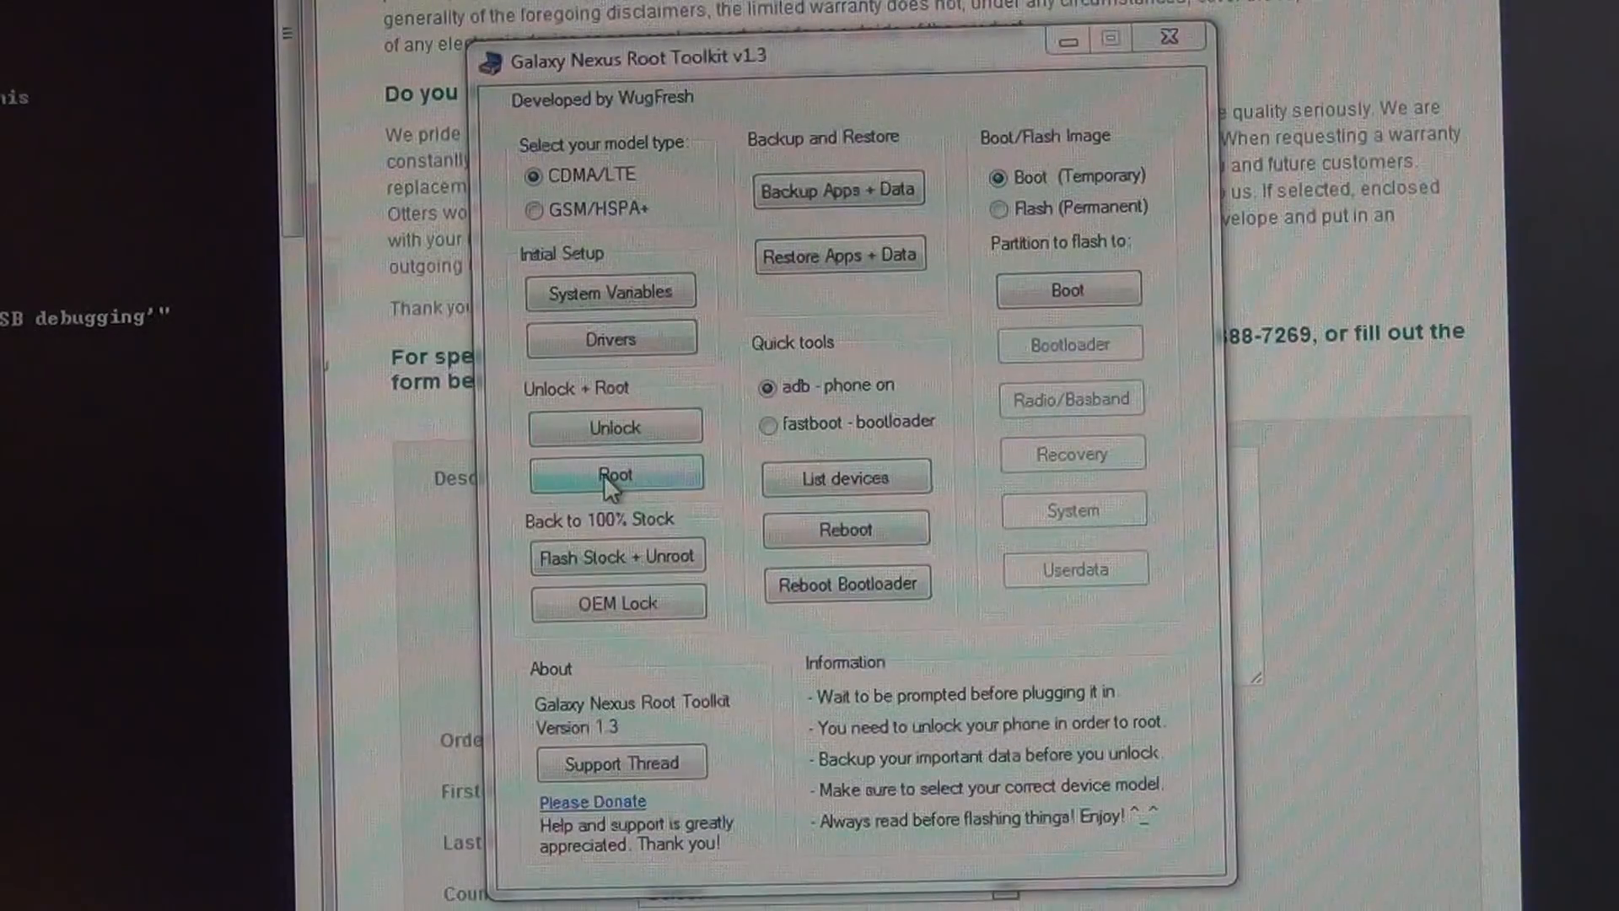
left_click(614, 474)
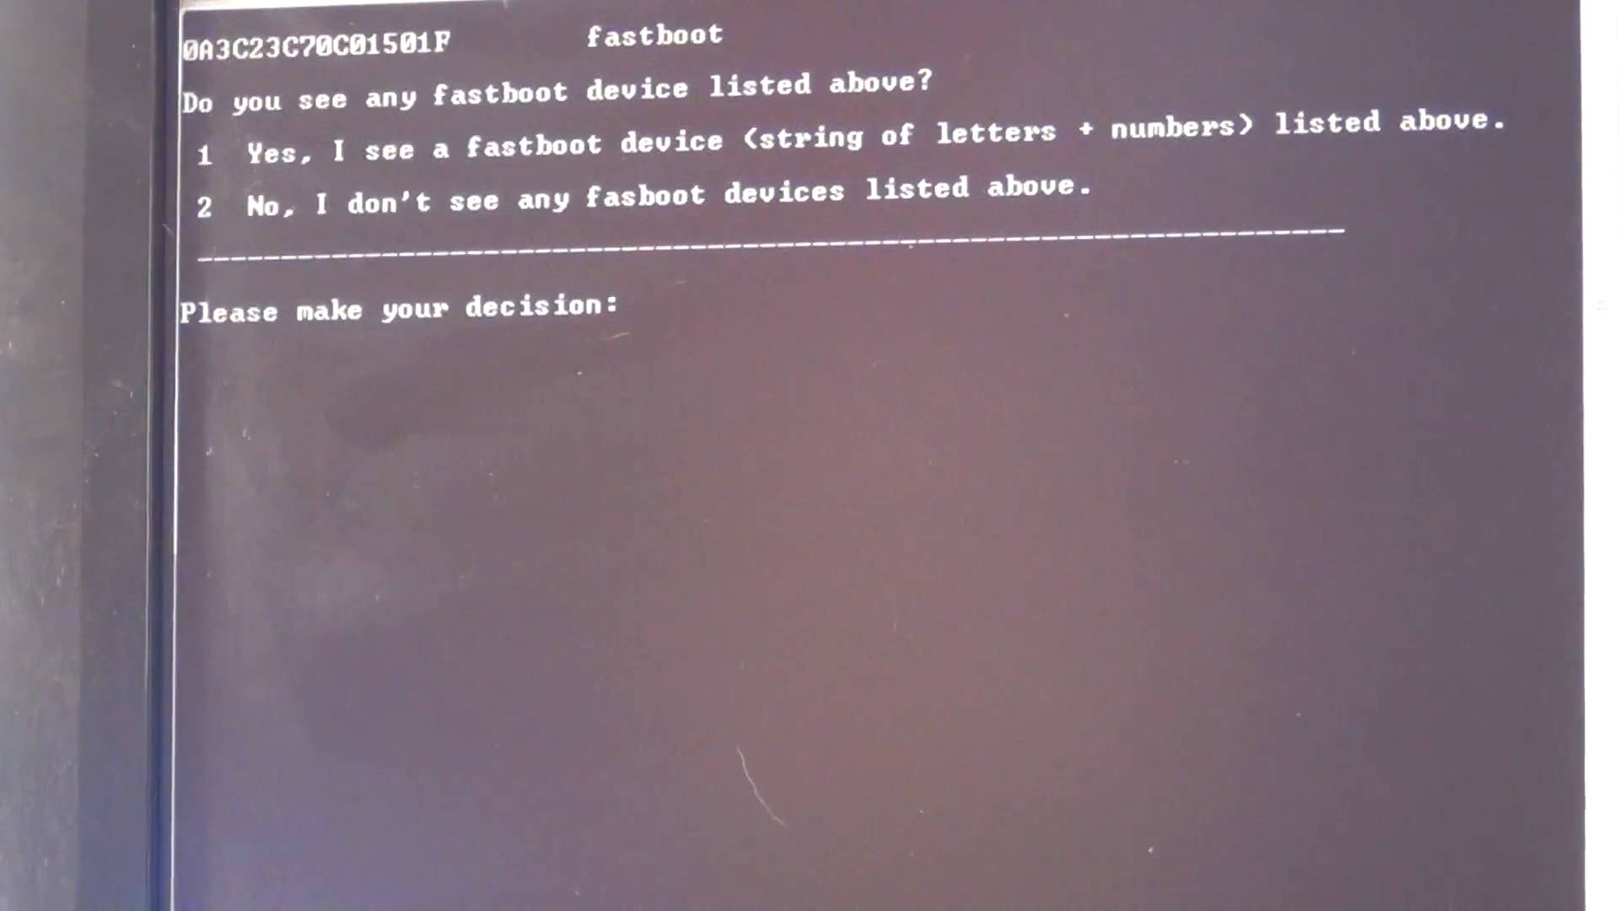
Step: Answer 1 to confirm a fastboot device is listed
type("1")
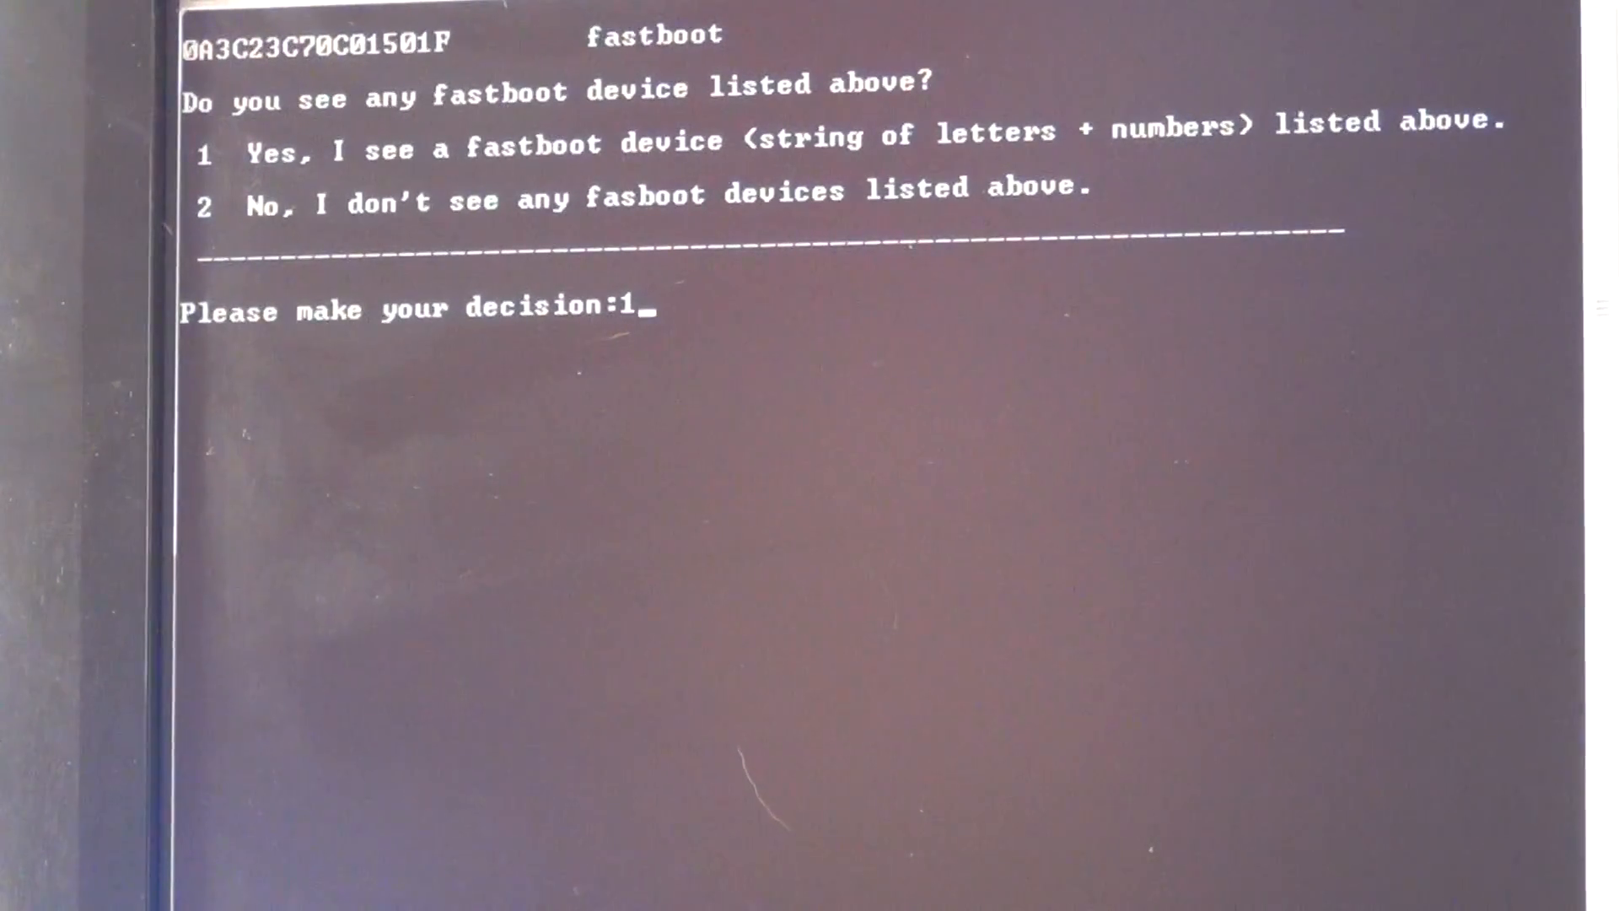